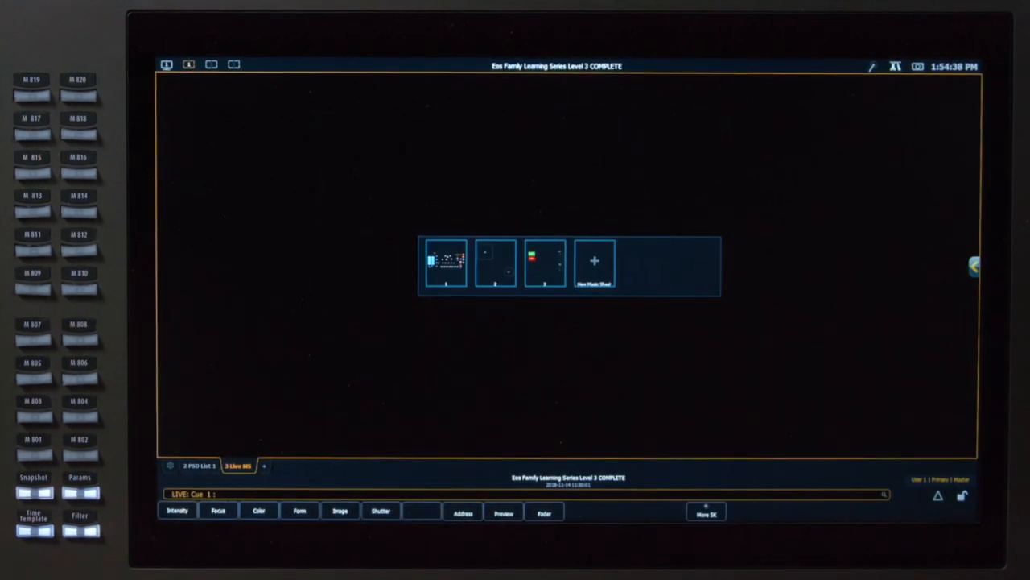
- Open the stage layout magic sheet from its thumbnail
double_click(444, 264)
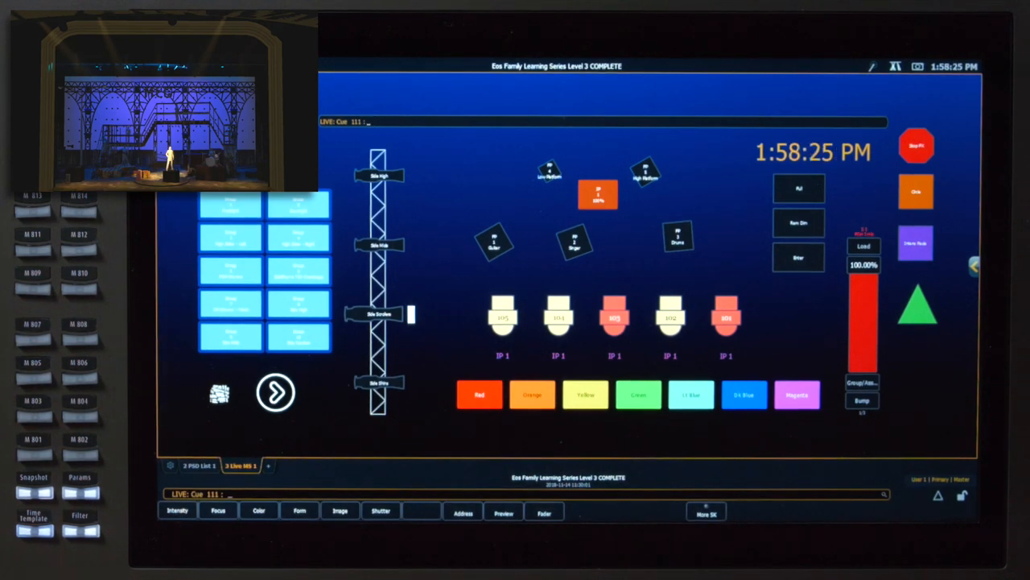
- Take group 9 to full and apply a colour palette look to it
click(231, 336)
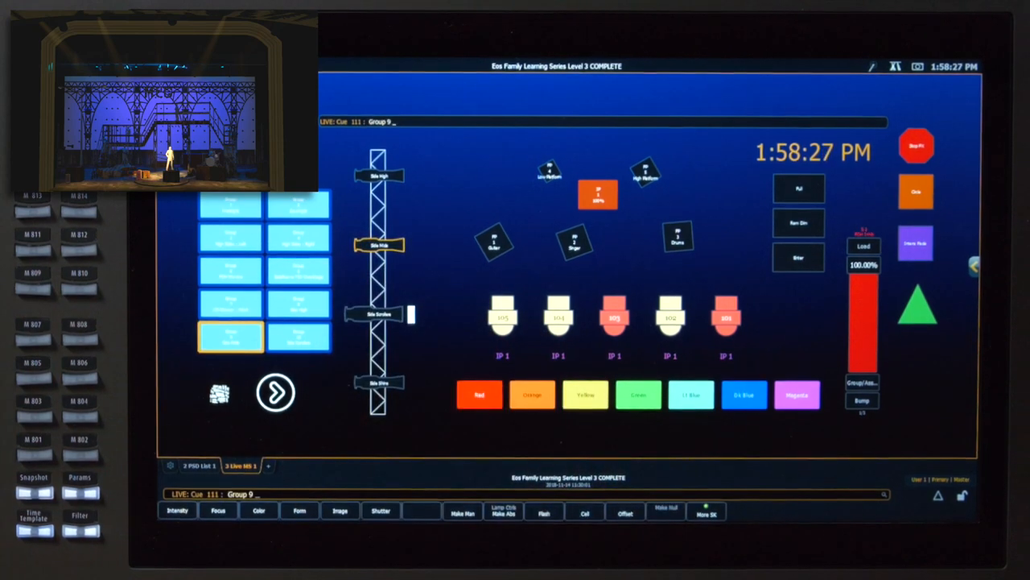
click(799, 186)
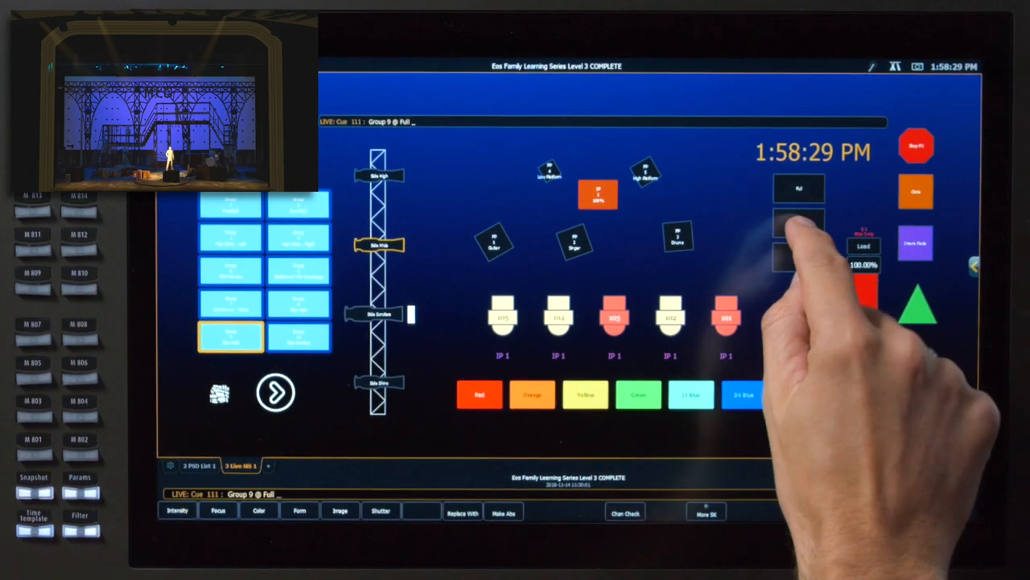
click(799, 222)
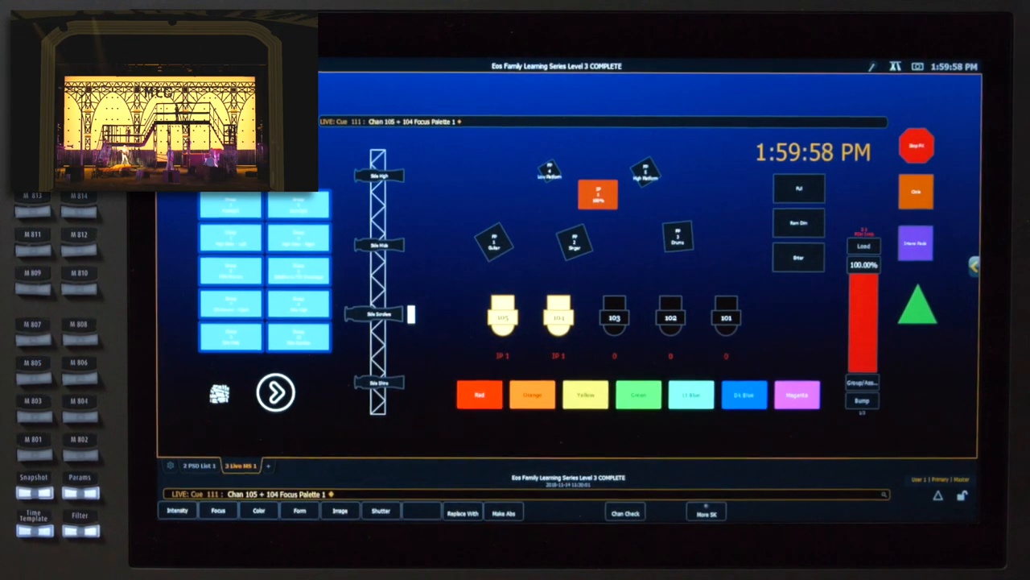
- Select a mover channel on the magic sheet for focus palette 1
click(725, 316)
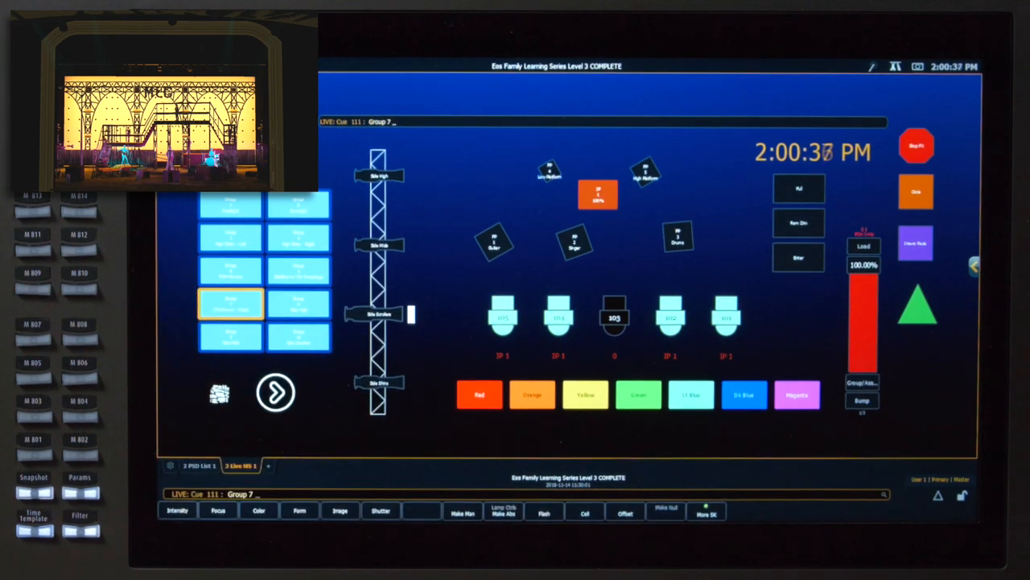
- Select group 7 on the magic sheet to begin the next look
click(597, 193)
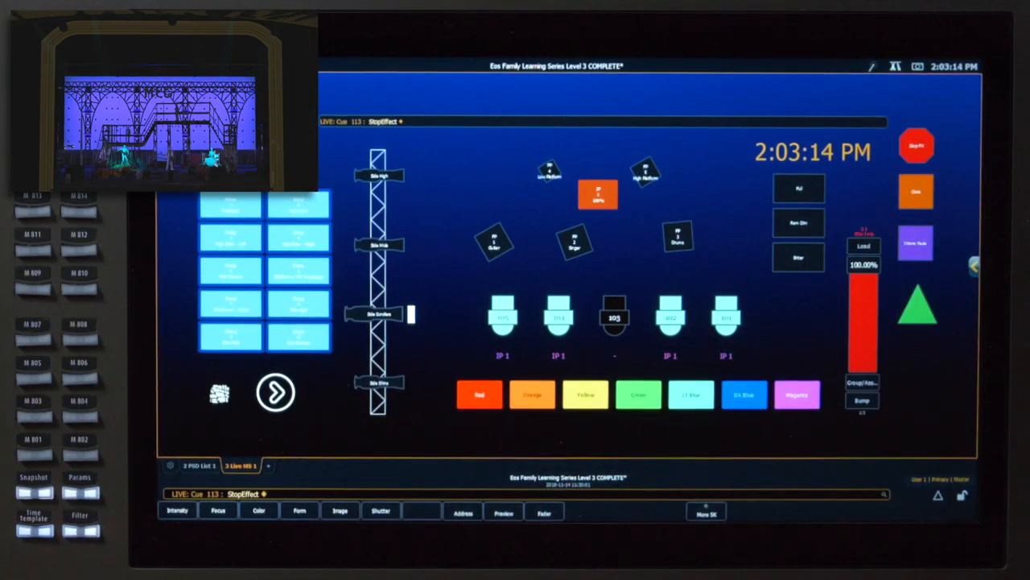
- Select mover channel 105 on the magic sheet while cue 113 stays live
click(615, 316)
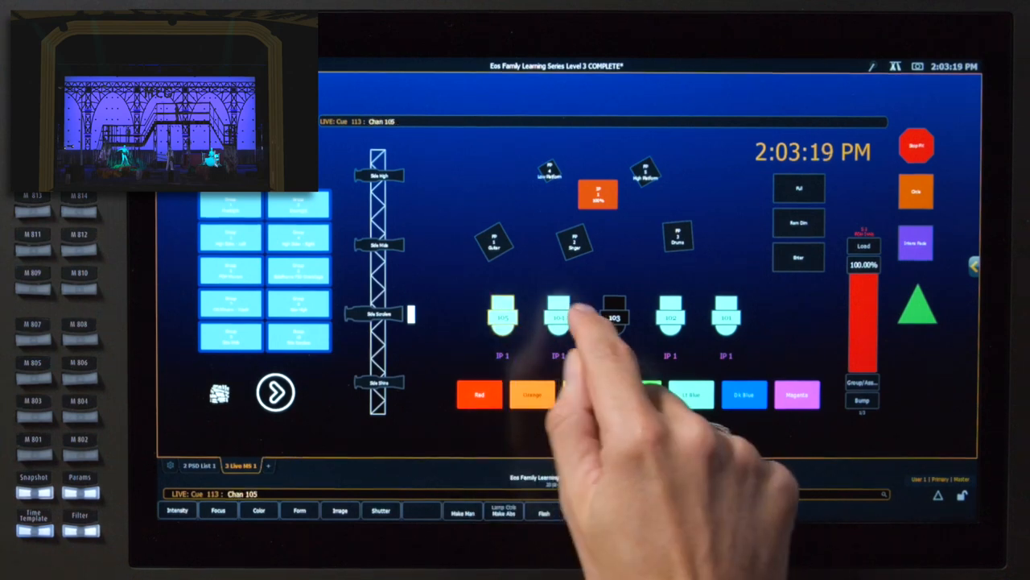